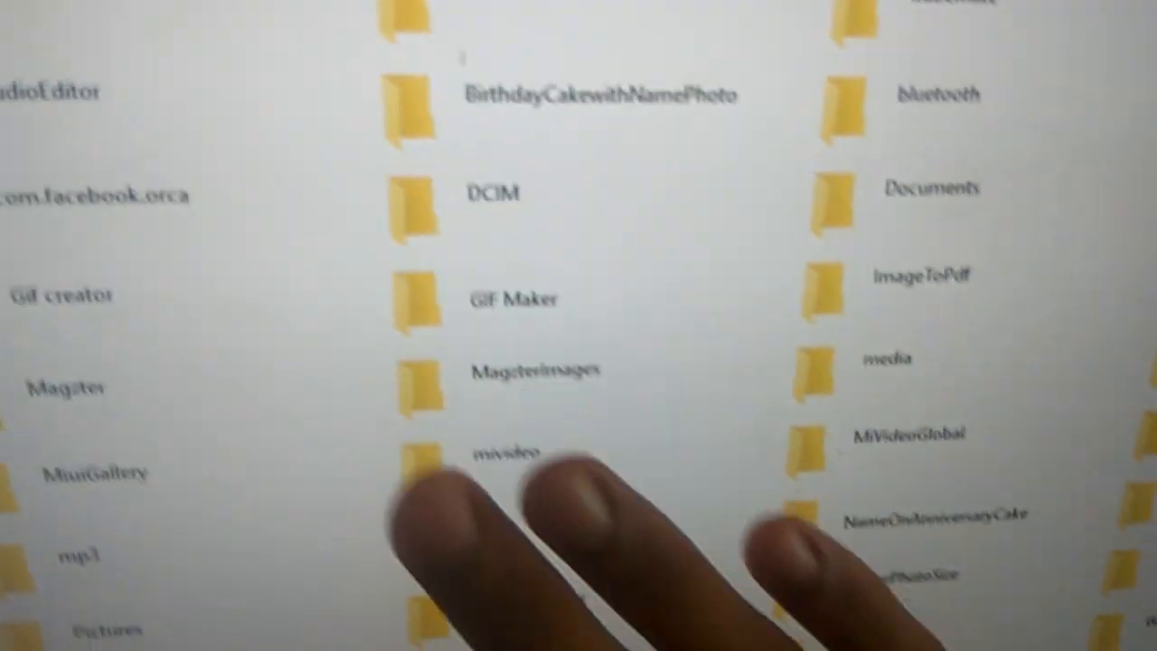
Scroll the phone's storage and go into the WhatsApp Images folder
{"action": "scroll", "scroll_direction": "down", "scroll_amount": 3}
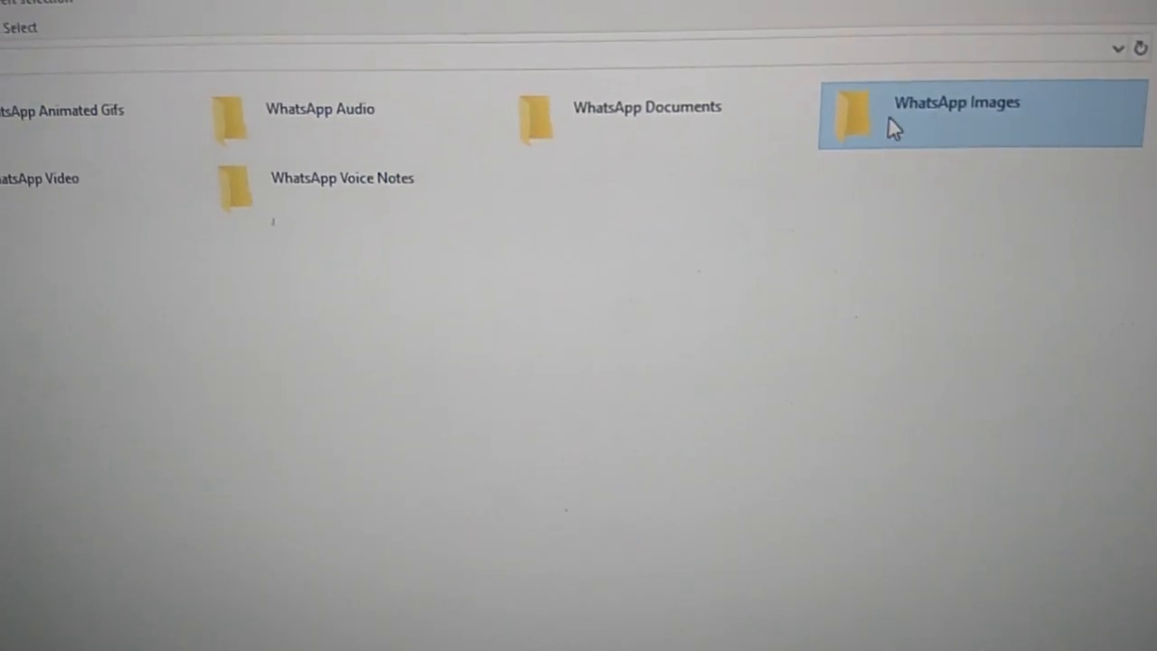
{"action": "double_click", "coordinate": [980, 112]}
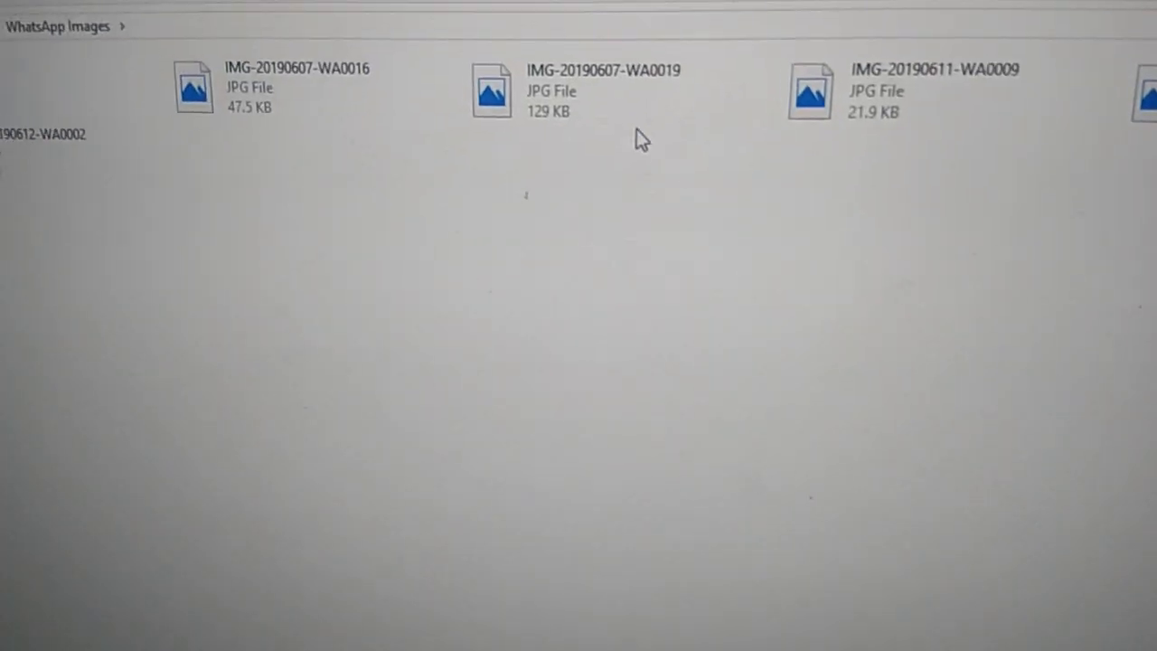
Copy the WhatsApp JPG from the phone and paste it into the PC folder
{"action": "right_click", "coordinate": [492, 91]}
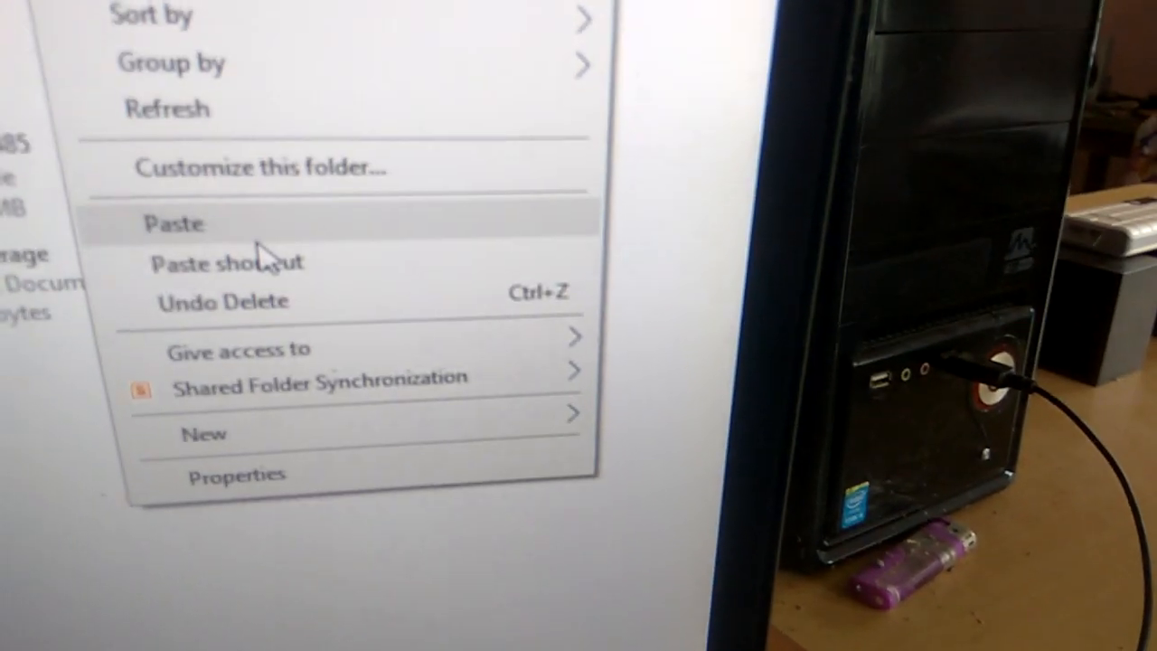
{"action": "left_click", "coordinate": [172, 224]}
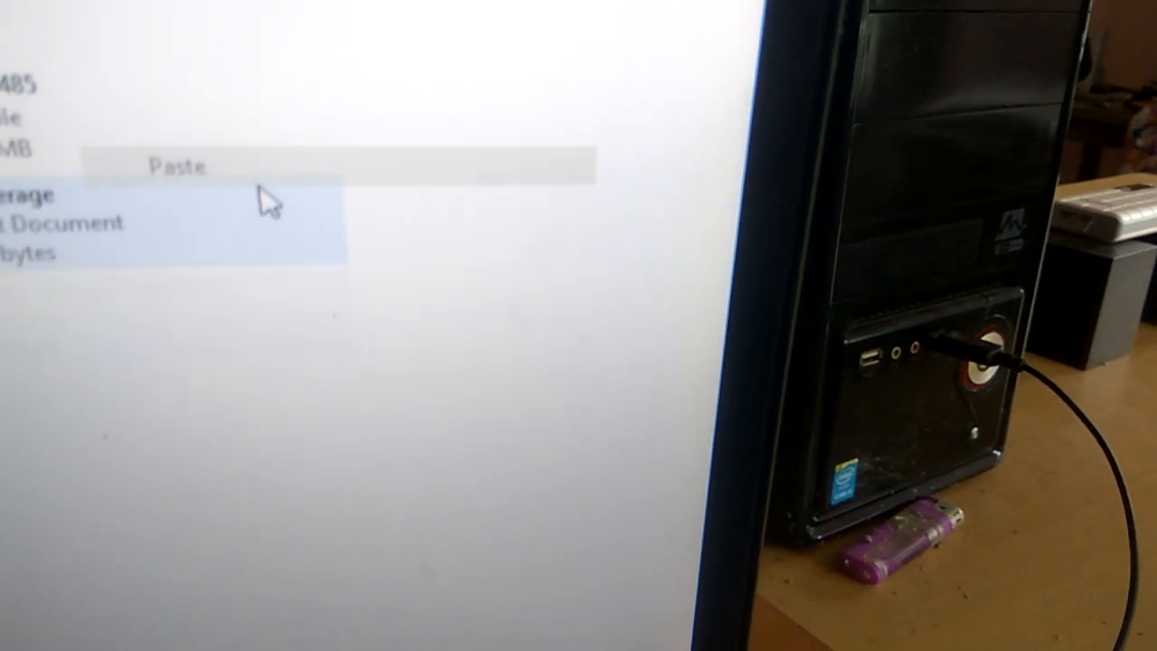